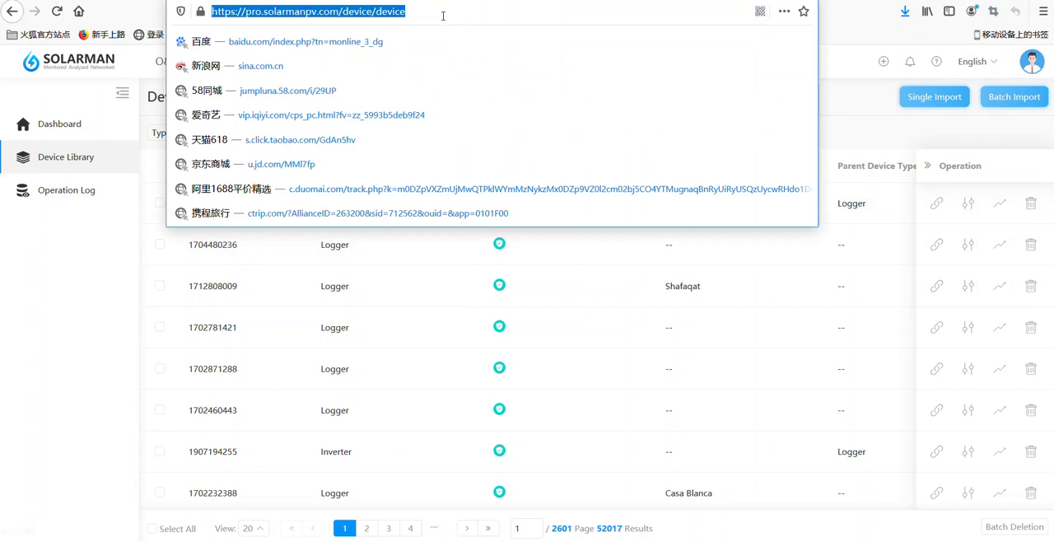
pyautogui.moveTo(841, 36)
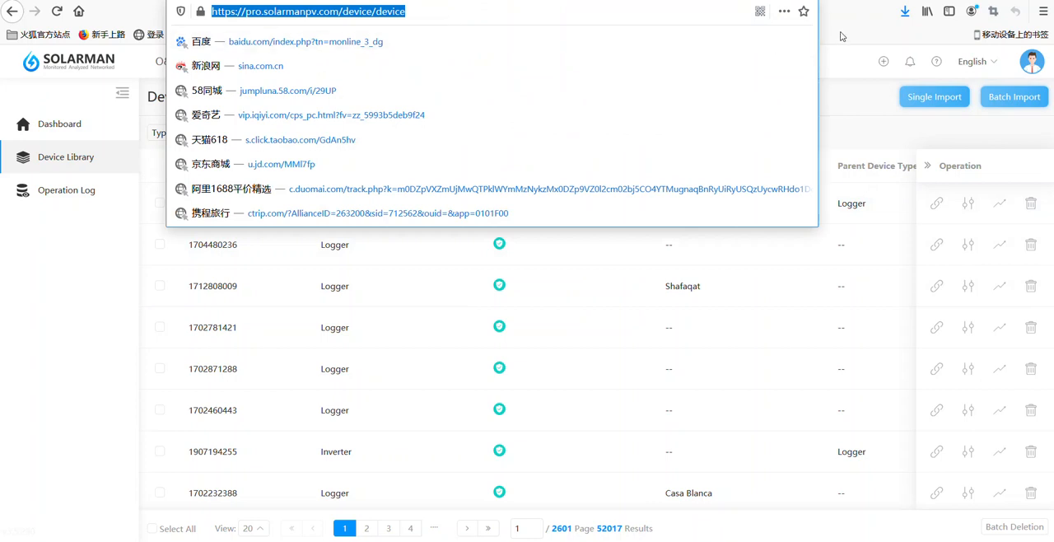
pyautogui.moveTo(861, 68)
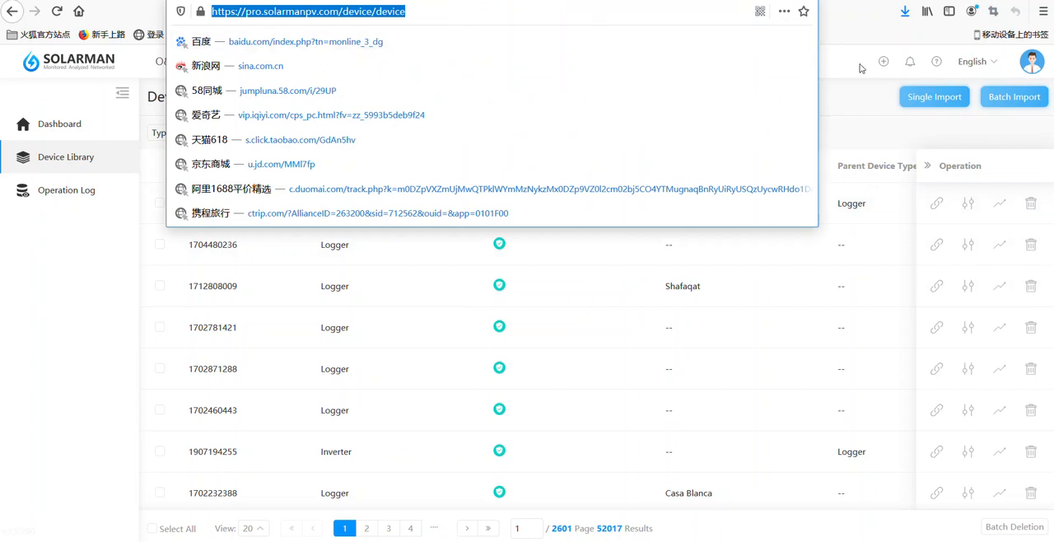
pyautogui.moveTo(843, 38)
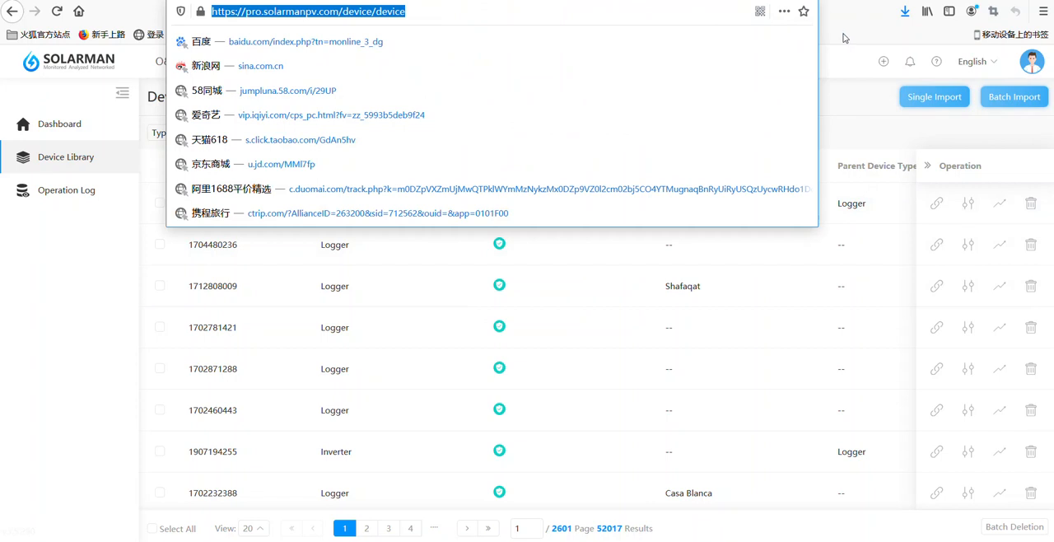
pyautogui.moveTo(841, 34)
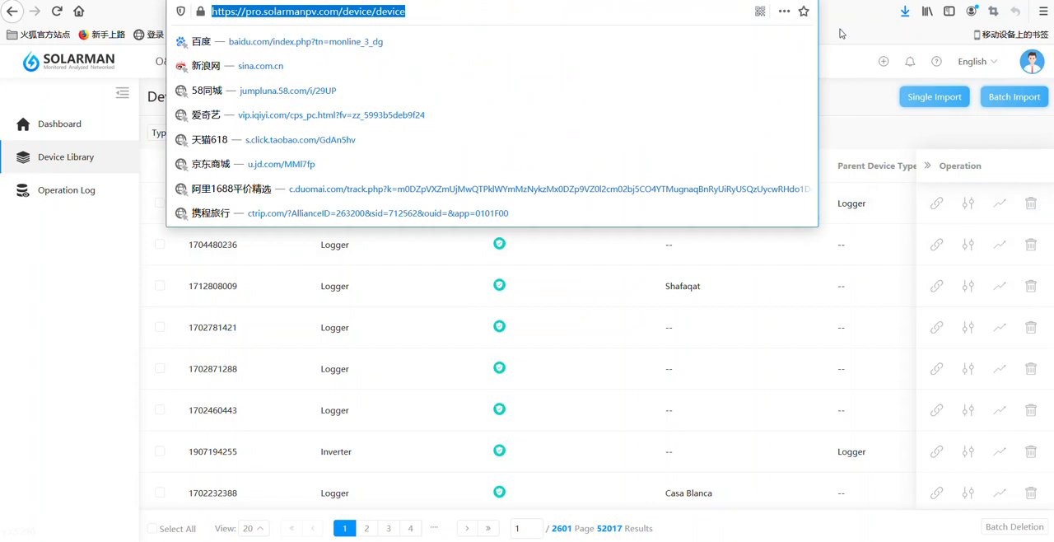
pyautogui.moveTo(844, 87)
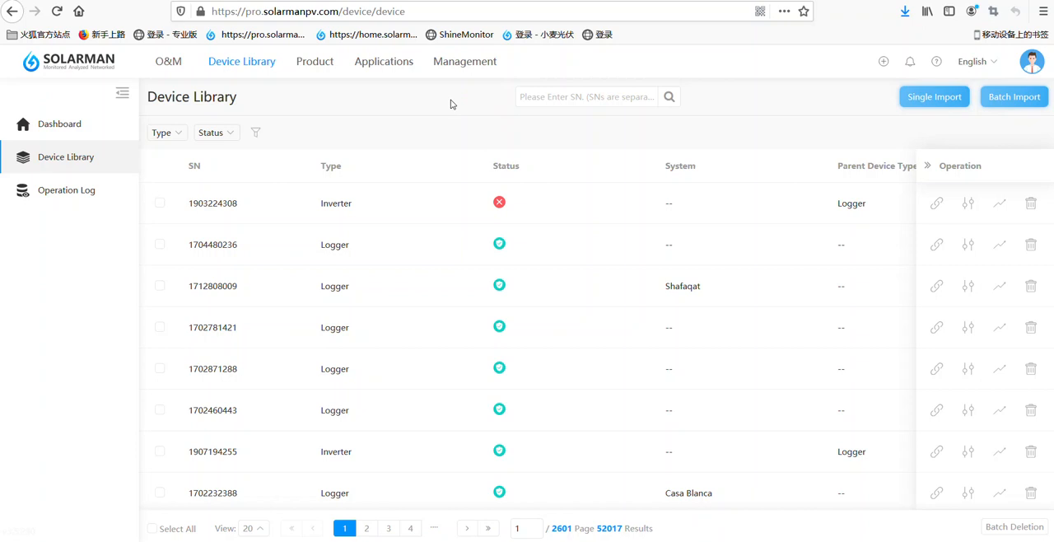
pyautogui.moveTo(446, 92)
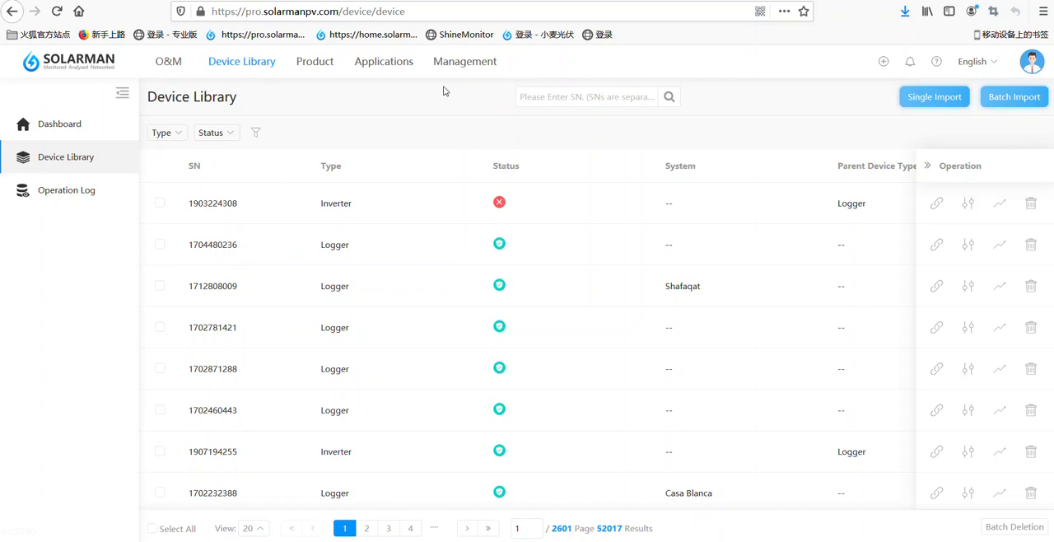
pyautogui.moveTo(805, 68)
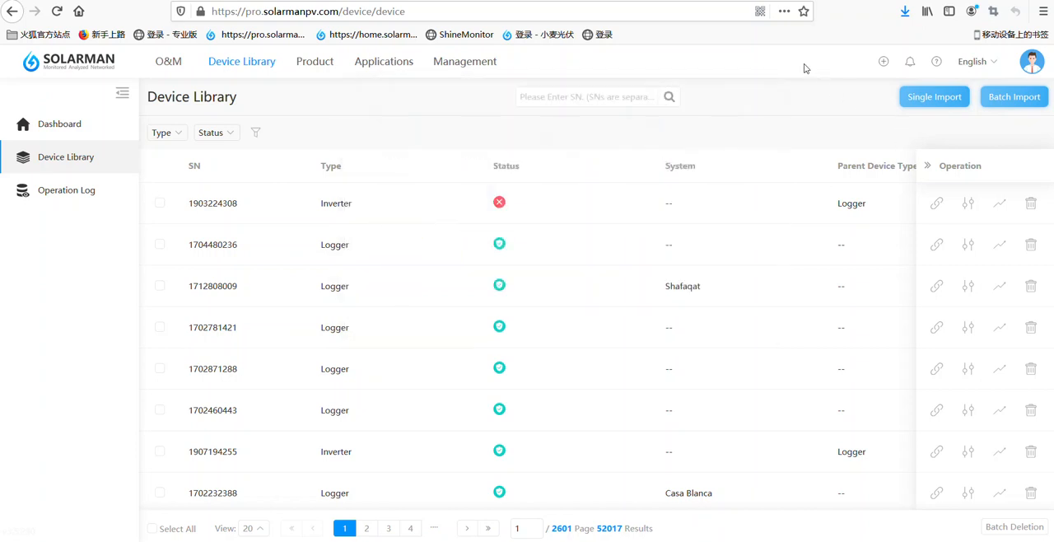
pyautogui.moveTo(242, 61)
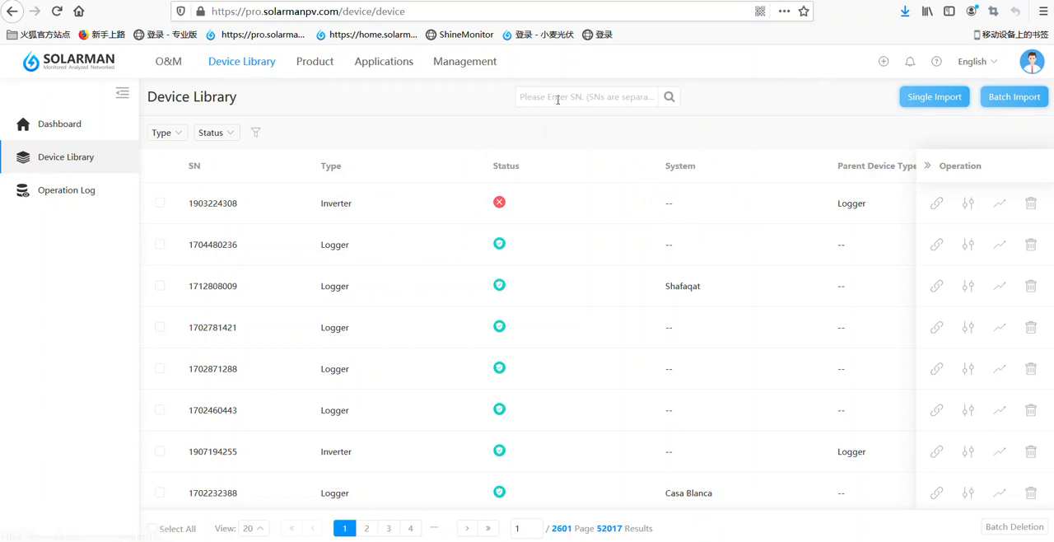
pyautogui.click(587, 96)
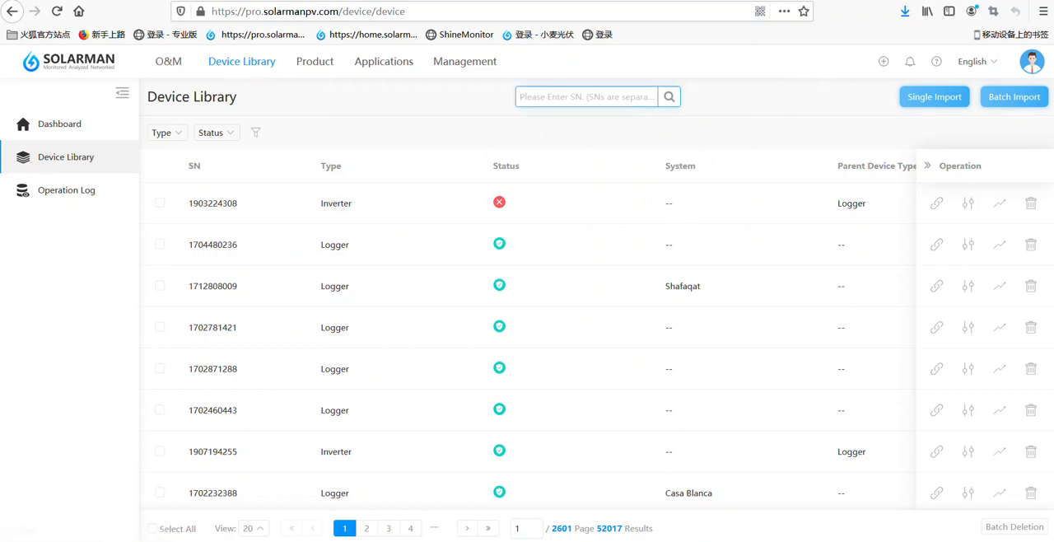
pyautogui.click(586, 96)
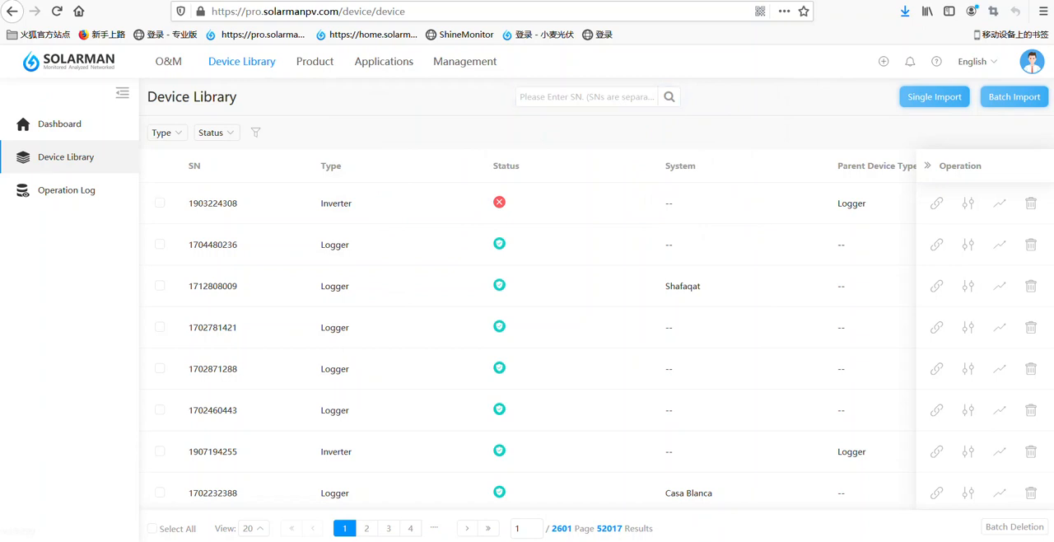
pyautogui.rightClick(586, 96)
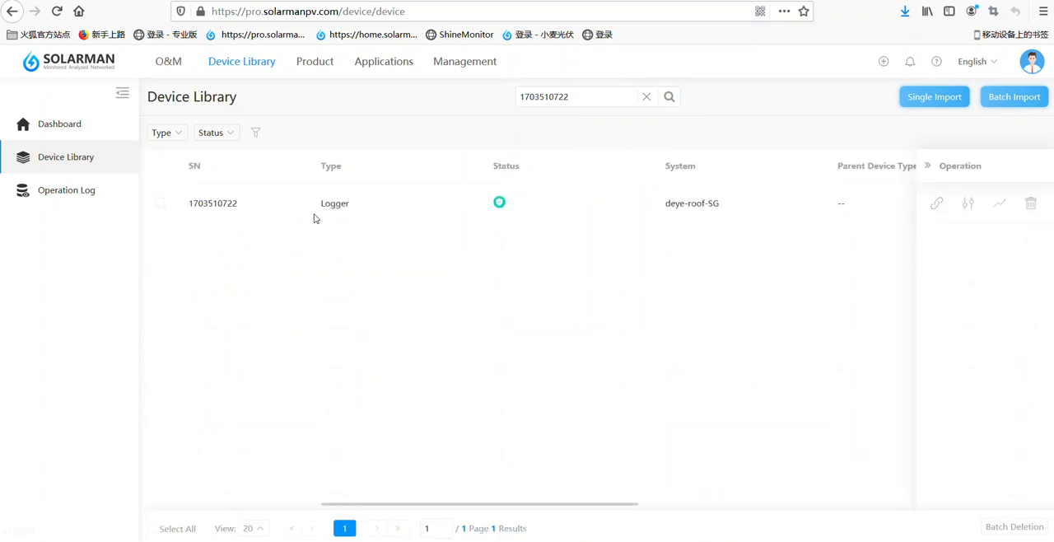
pyautogui.click(212, 203)
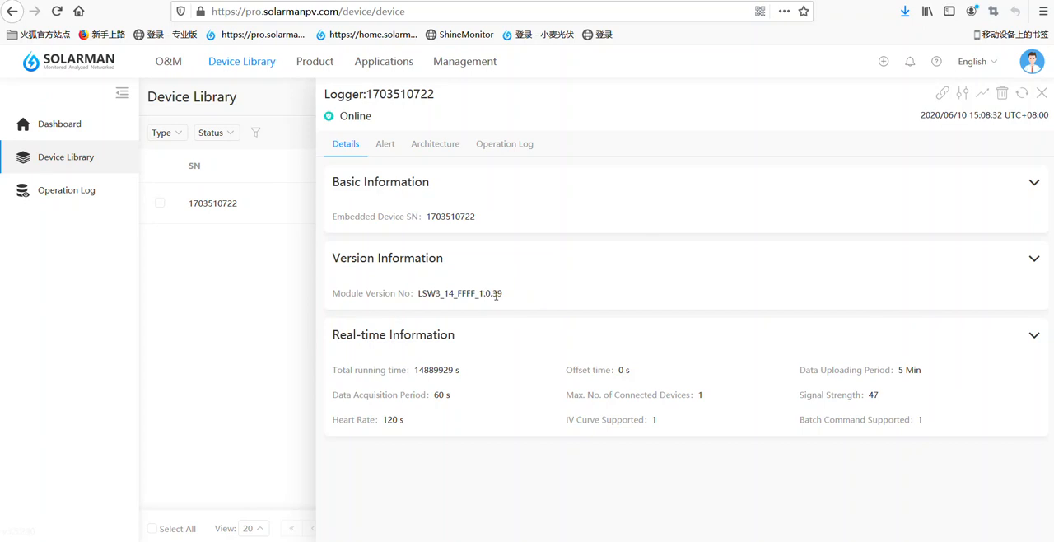
pyautogui.moveTo(506, 279)
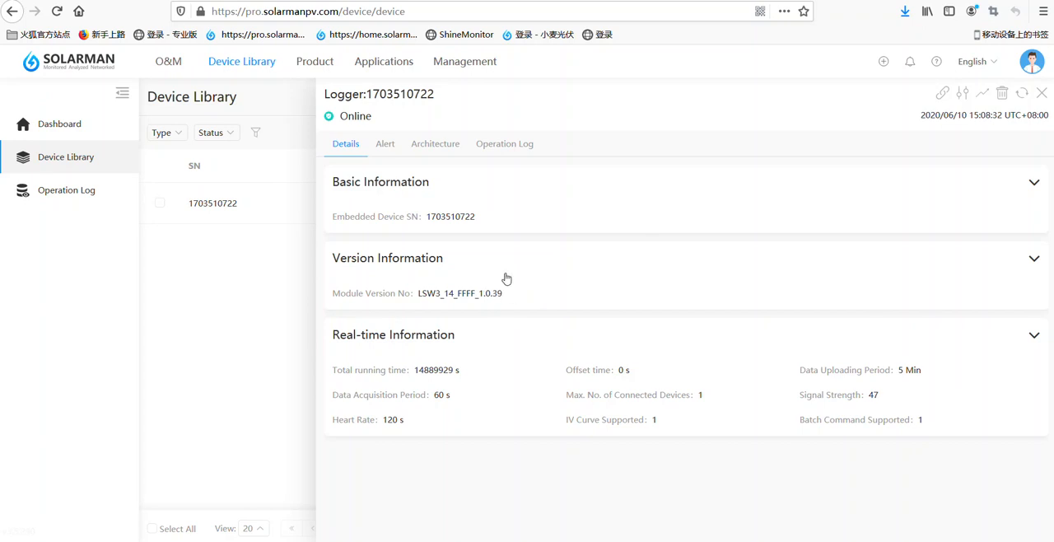
pyautogui.moveTo(988, 115)
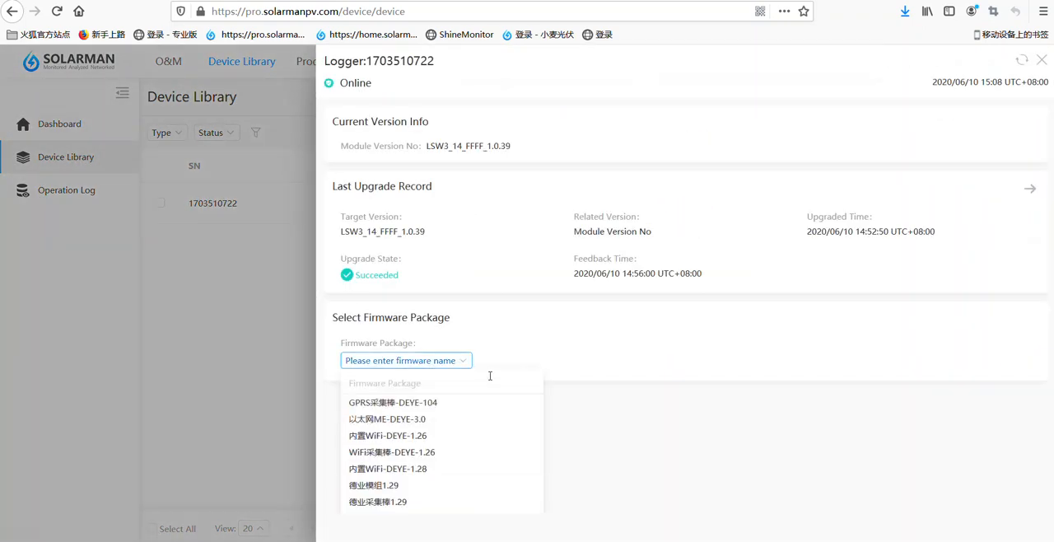
# Step: Pick firmware package LSW3_14_FFFF_1.0.40 from the package list
pyautogui.scroll(-3)
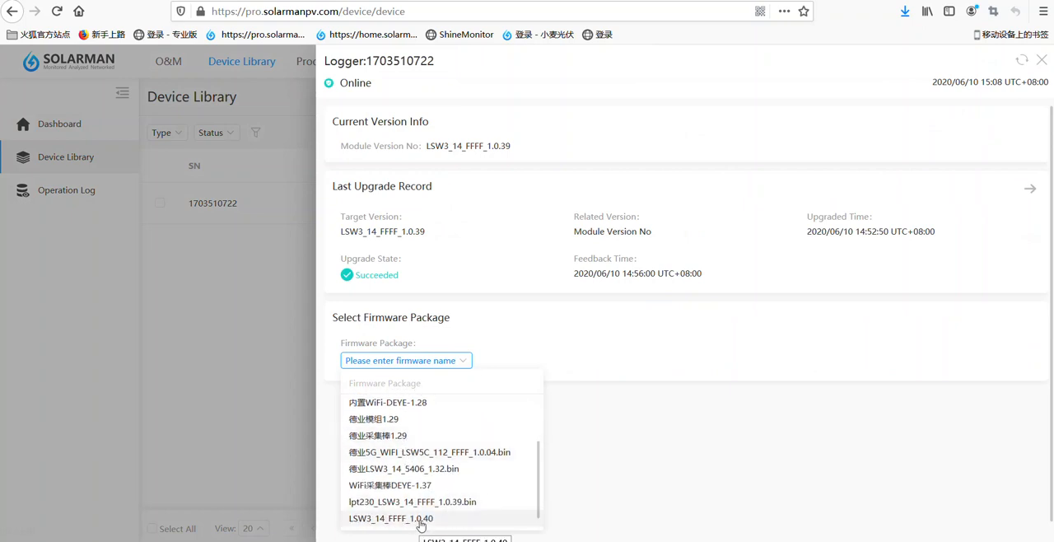
pyautogui.moveTo(421, 525)
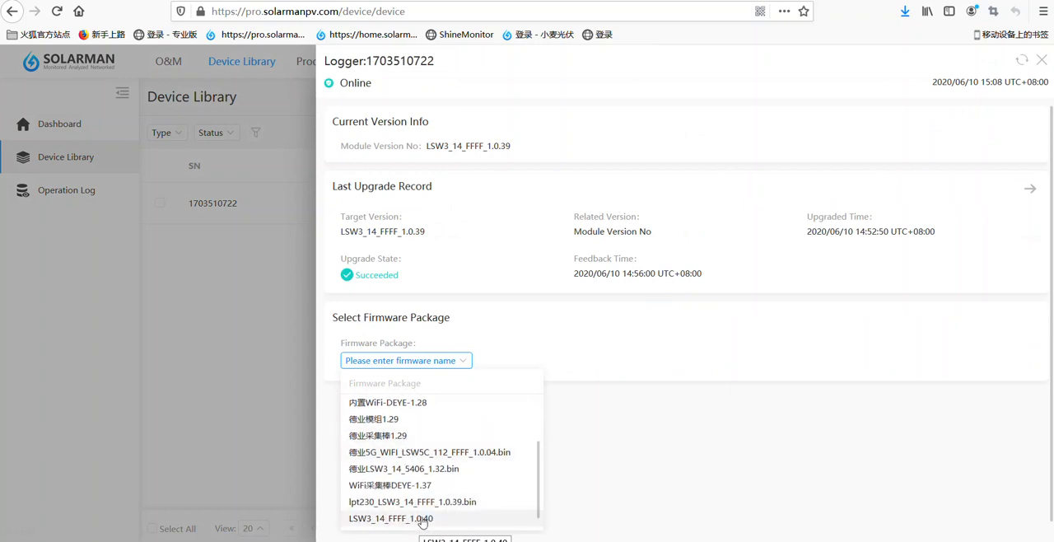
pyautogui.click(389, 518)
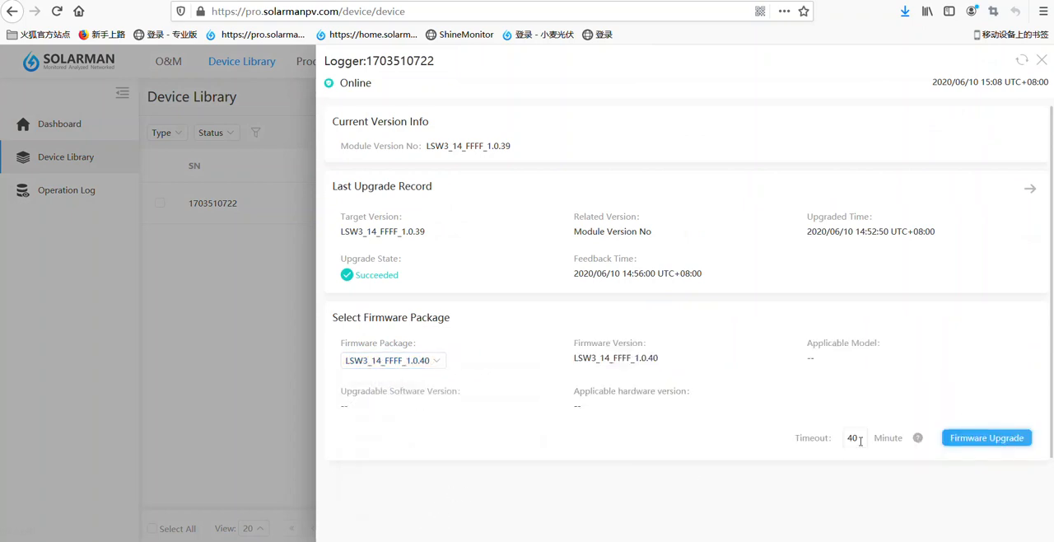
# Step: Change the timeout from 40 to 10 minutes and start the firmware upgrade
pyautogui.click(853, 437)
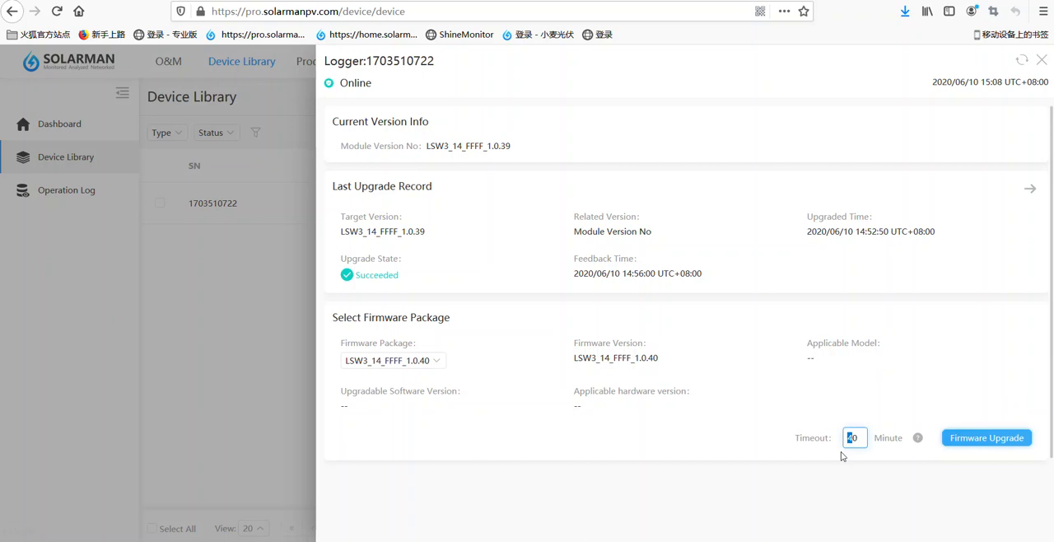
pyautogui.write('10')
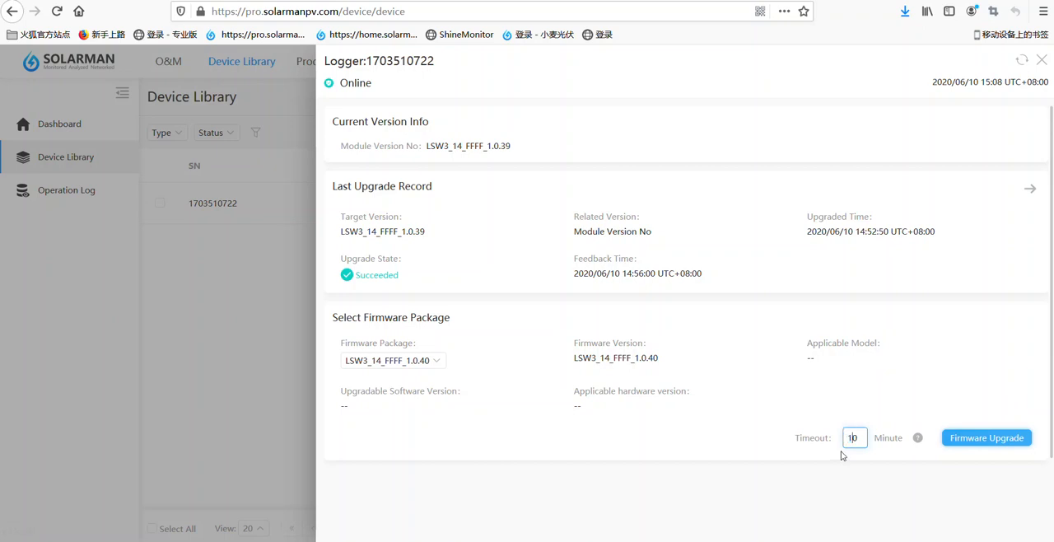
pyautogui.moveTo(858, 455)
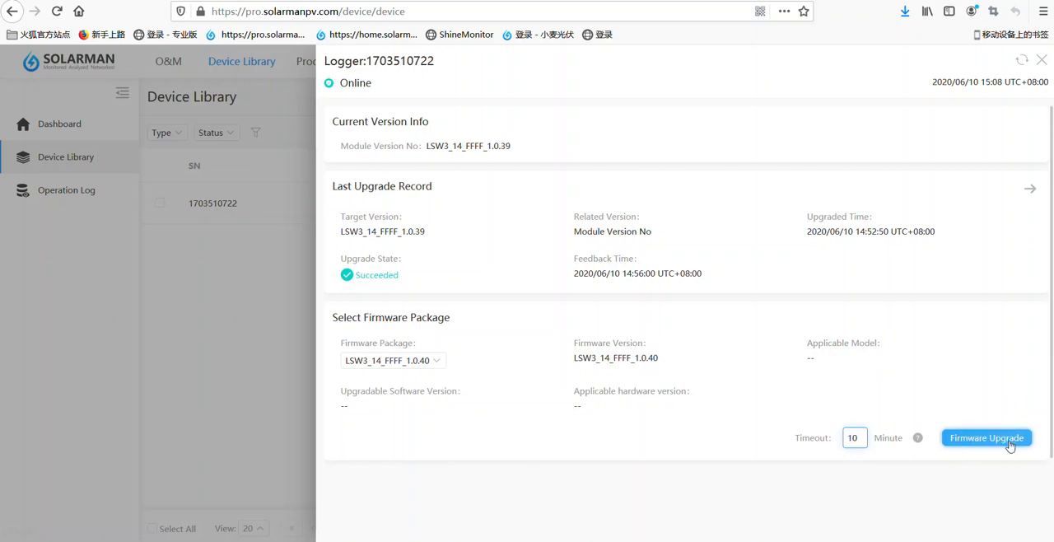
pyautogui.moveTo(985, 445)
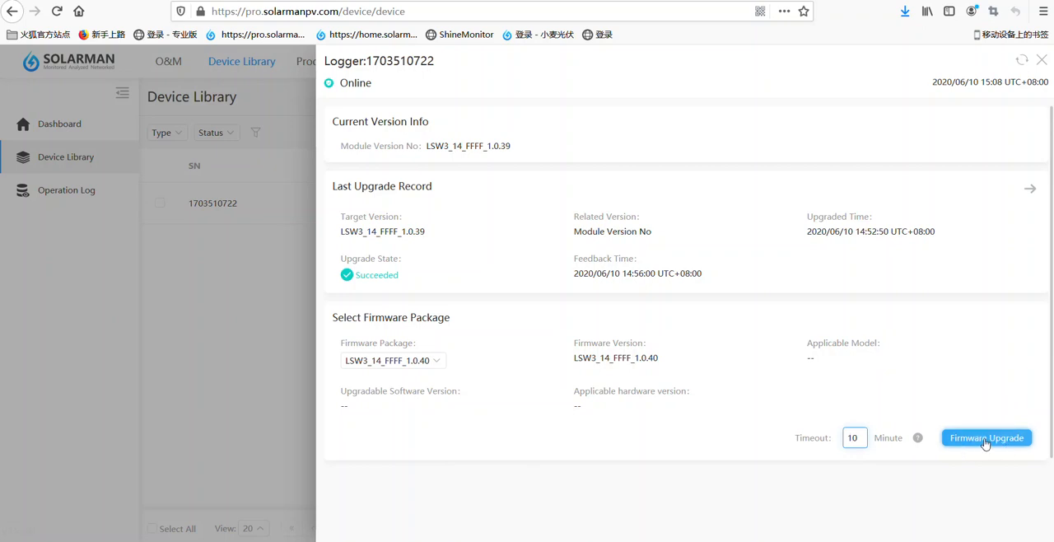
pyautogui.click(986, 437)
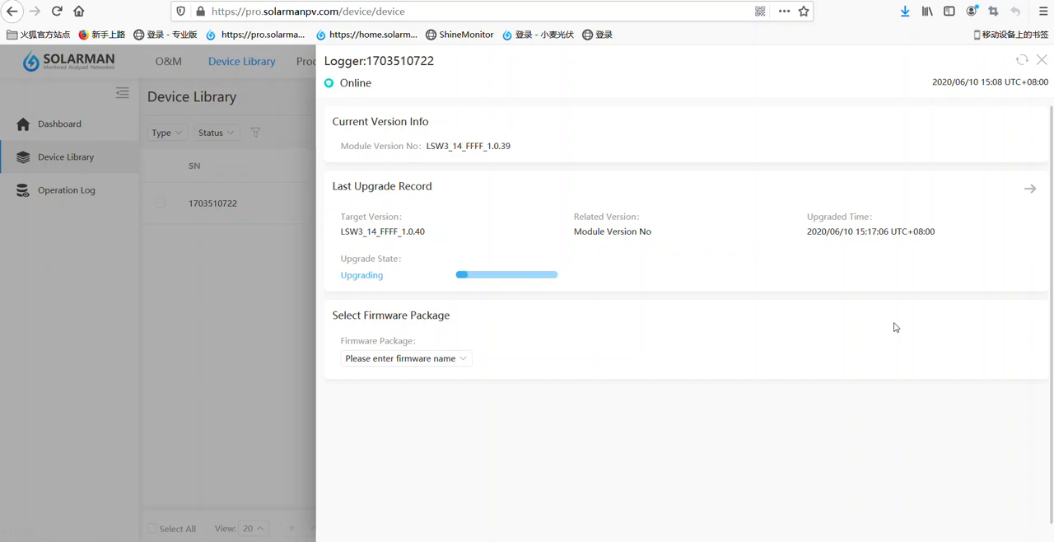
pyautogui.moveTo(885, 300)
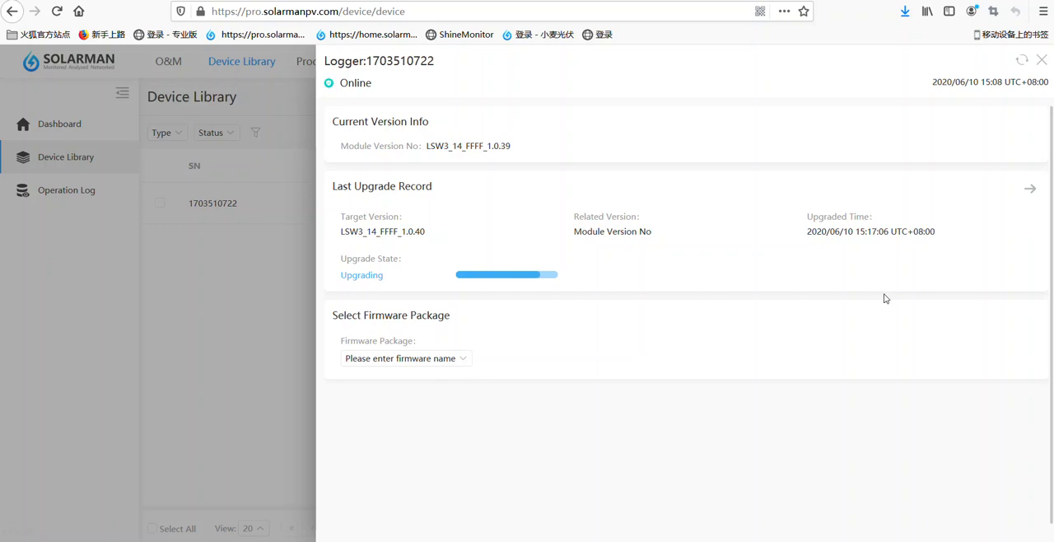
pyautogui.moveTo(807, 297)
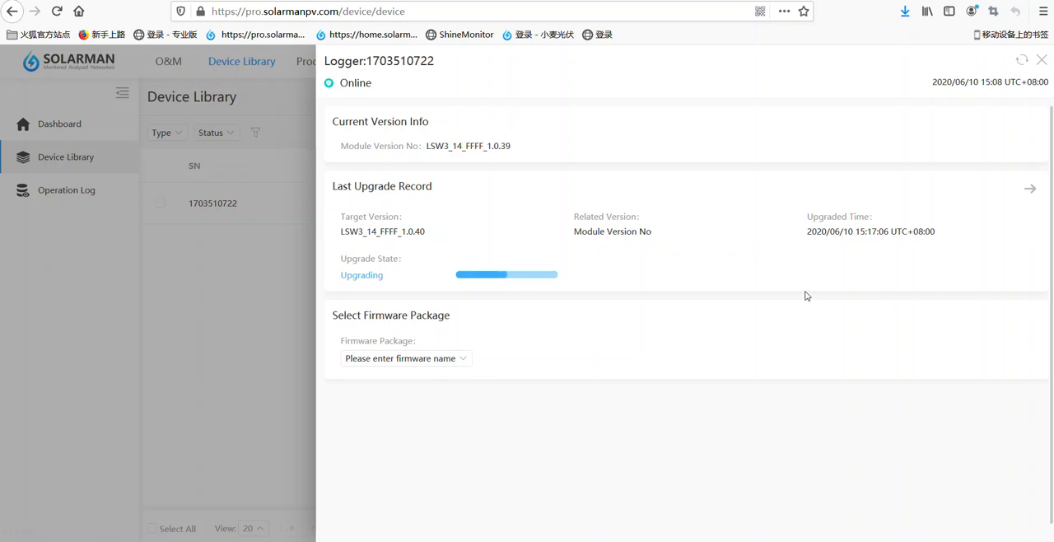
pyautogui.moveTo(791, 278)
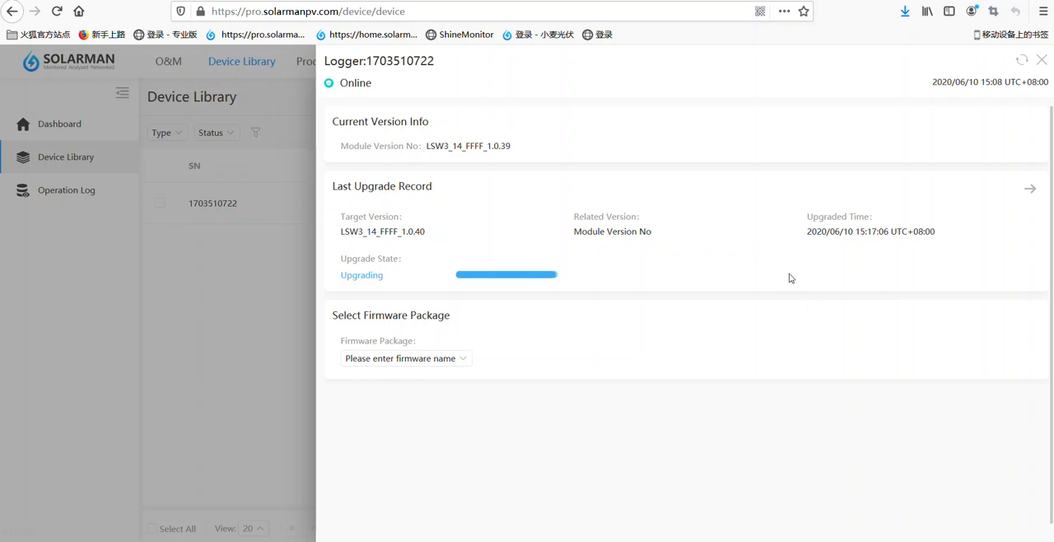
pyautogui.moveTo(757, 258)
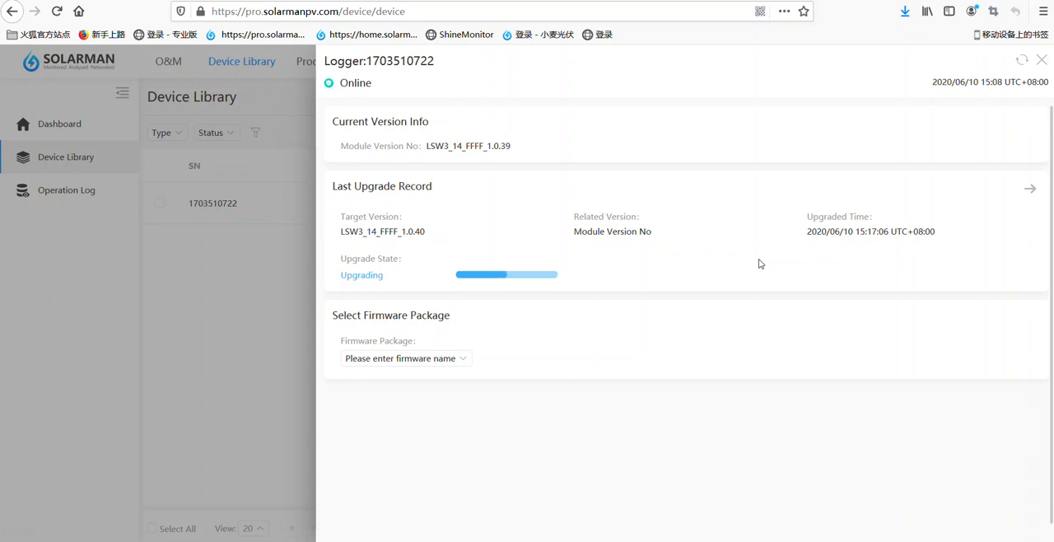
pyautogui.moveTo(723, 295)
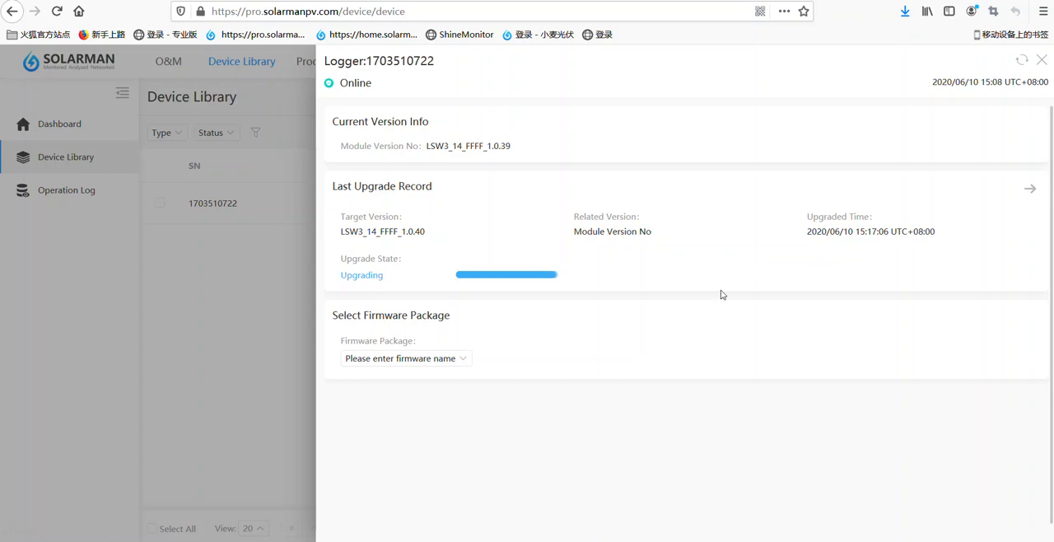